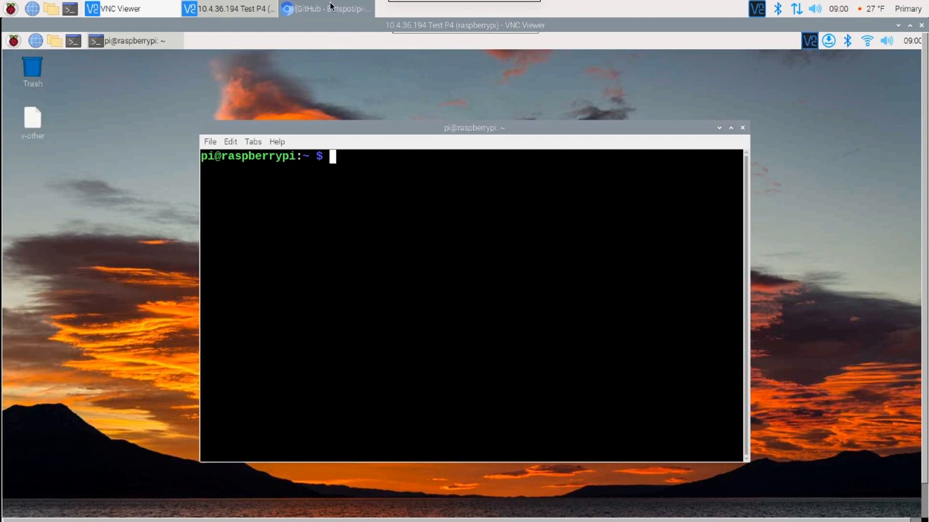
Step: Bring up the Botspot/pi-apps GitHub page in Chromium and scroll to 'To install Pi-Apps'
click(334, 8)
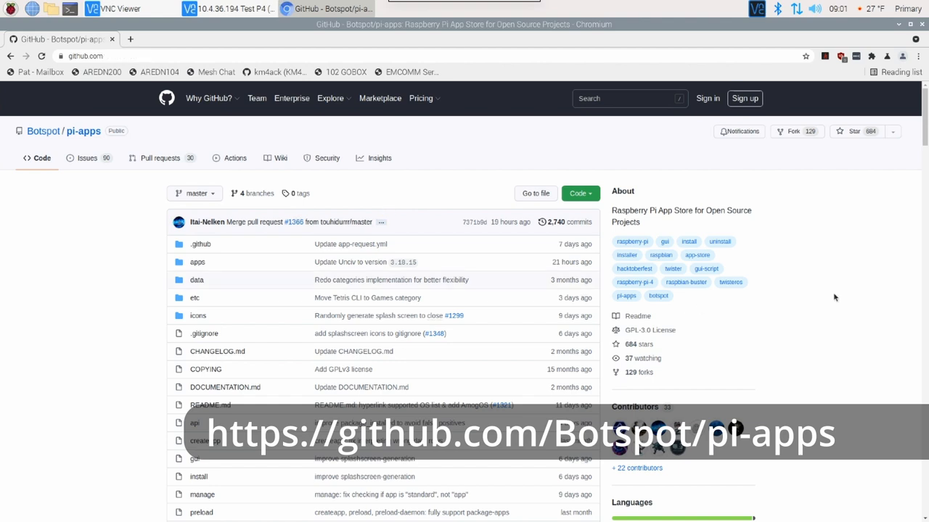
scroll(down, 3)
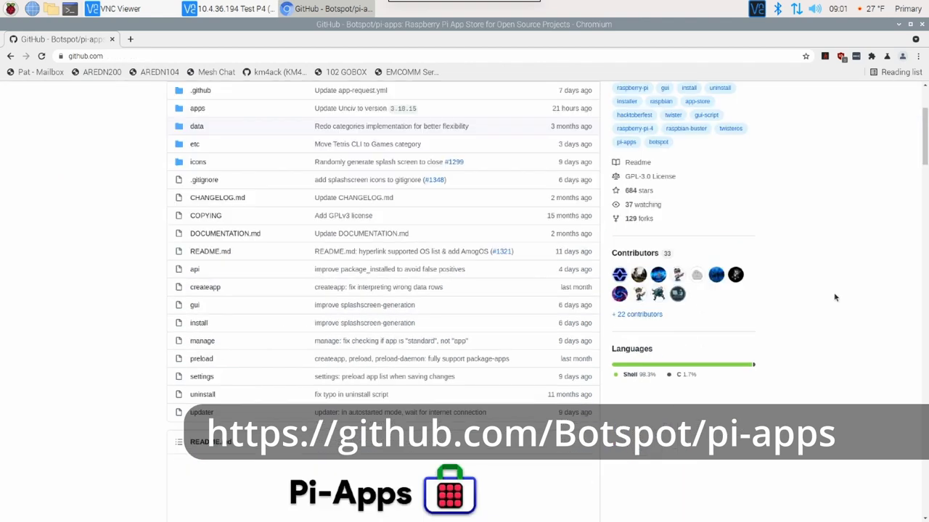
scroll(down, 3)
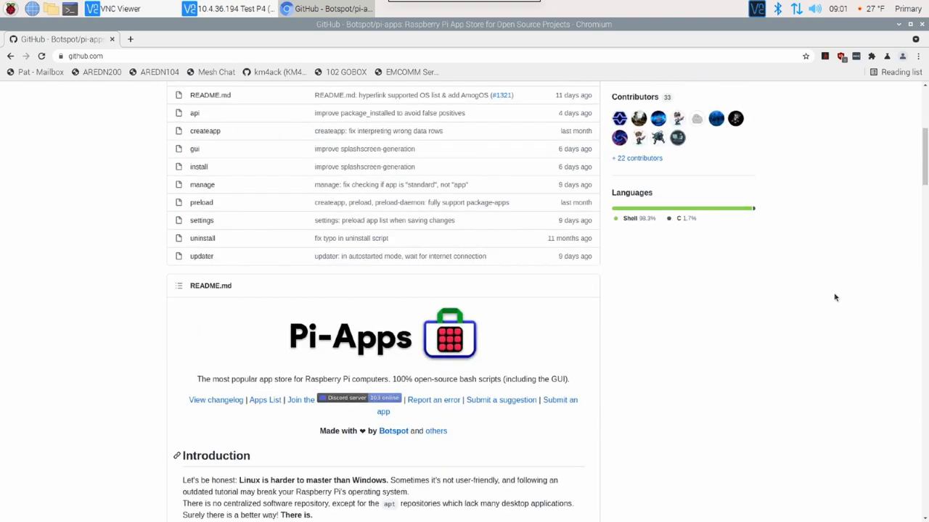
scroll(down, 3)
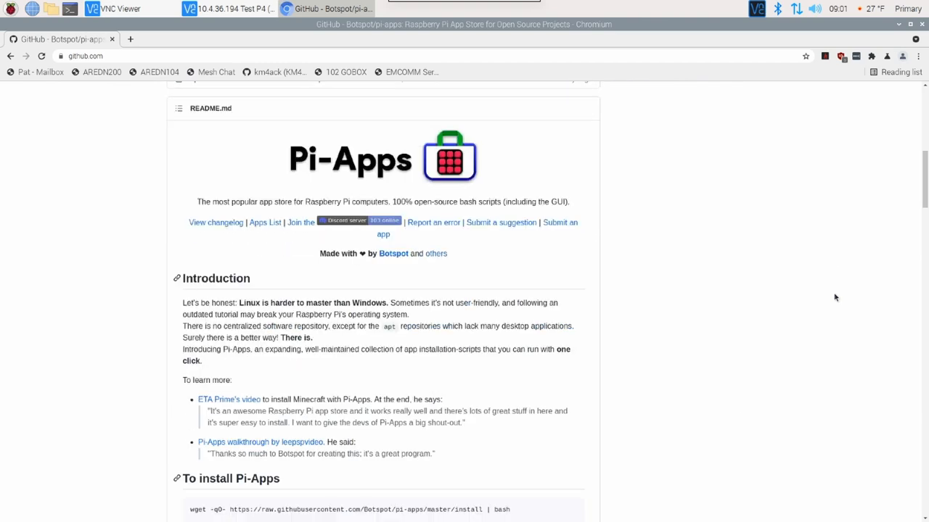
scroll(down, 3)
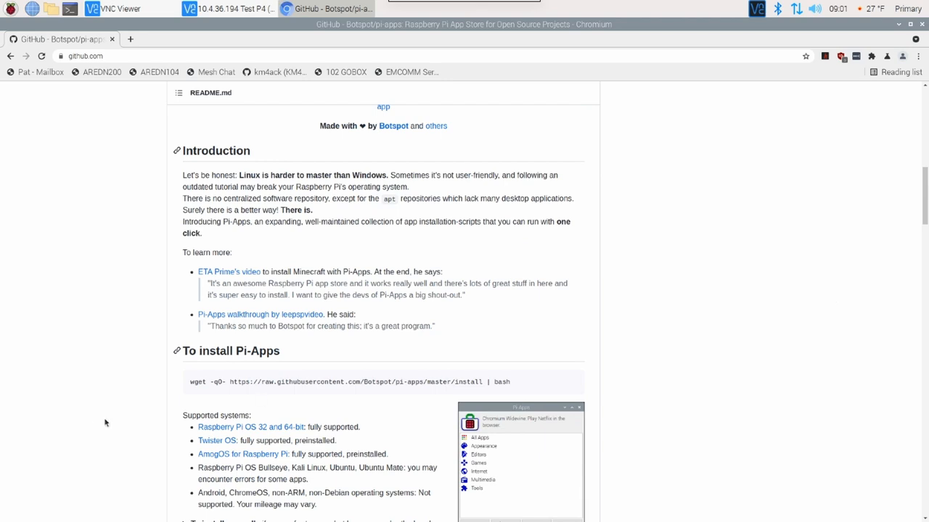
mouse_move(562, 388)
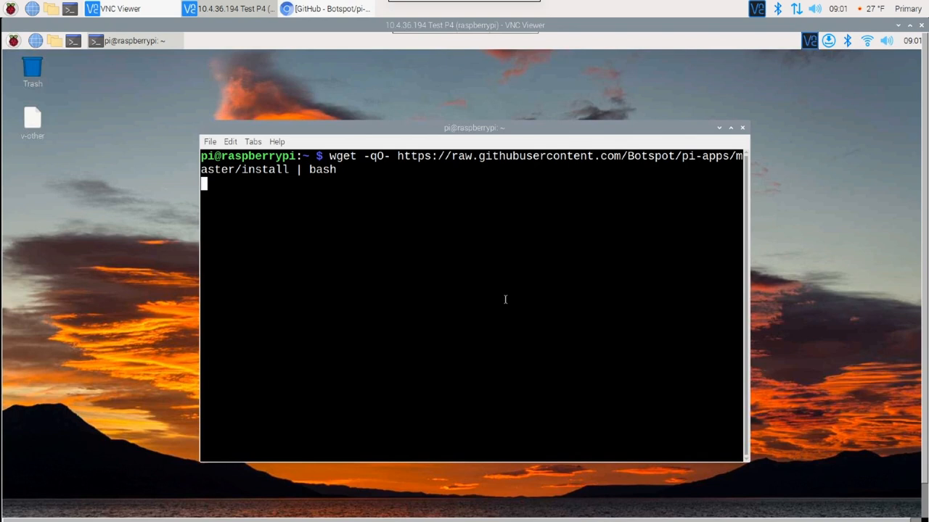
Step: Run the pasted wget Pi-Apps install command in LXTerminal
key(Return)
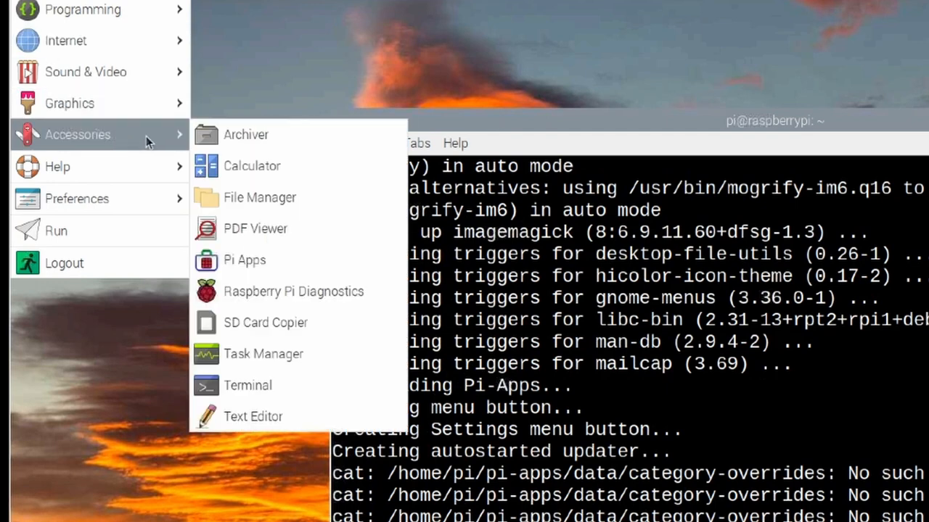
mouse_move(269, 269)
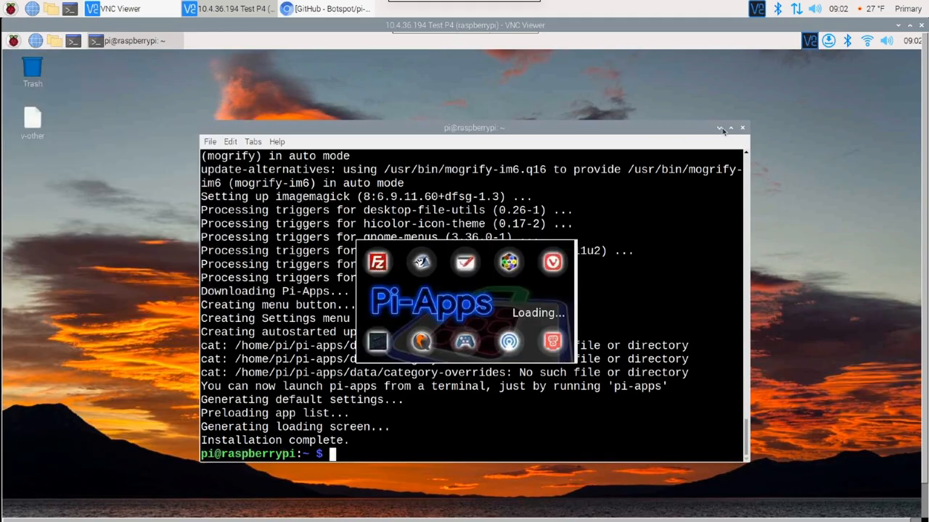
Step: Minimize the terminal window after Pi-Apps installation completes
click(715, 127)
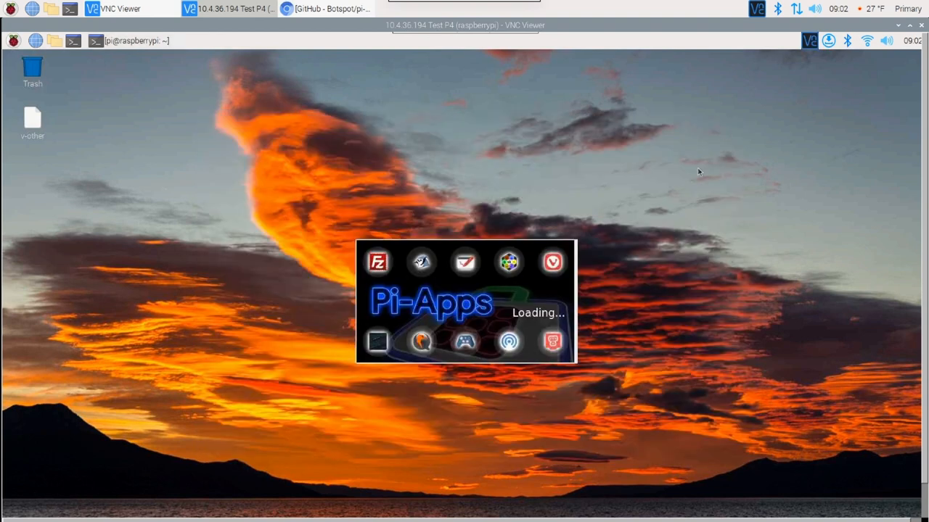
mouse_move(699, 217)
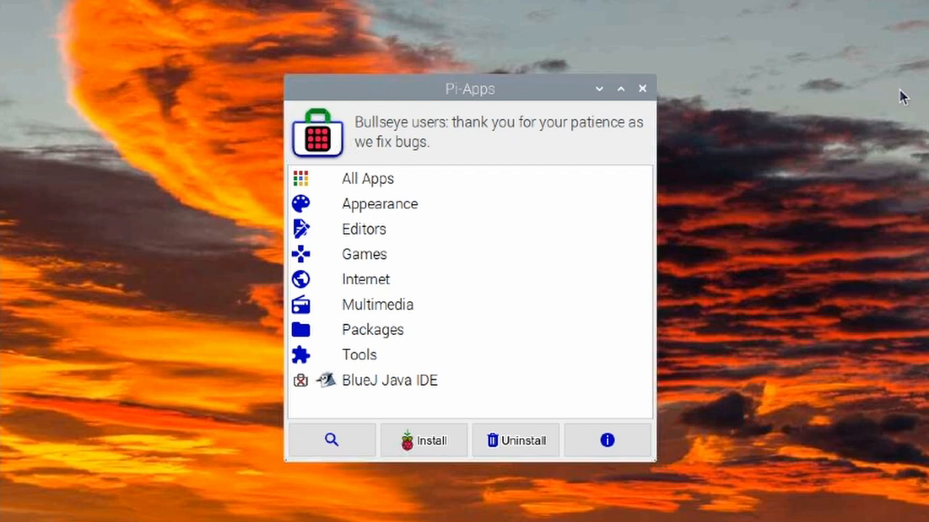
mouse_move(355, 220)
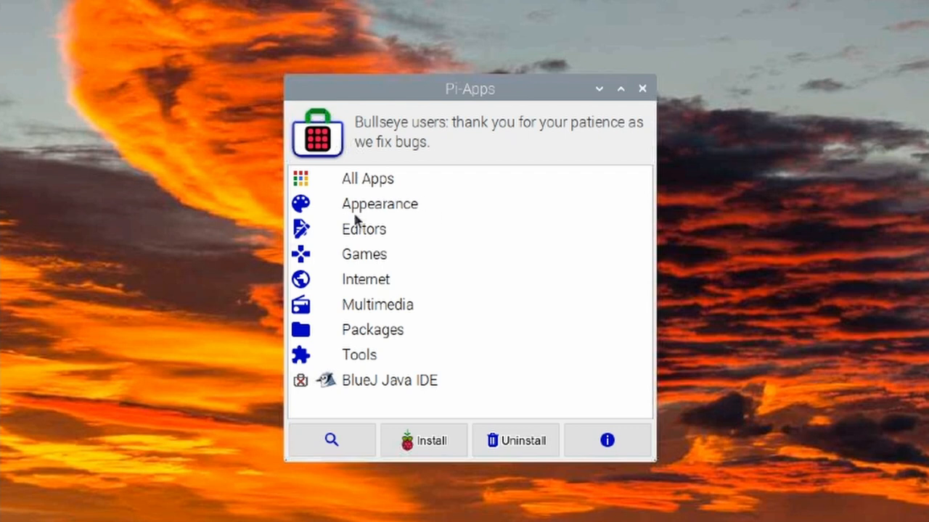
mouse_move(411, 346)
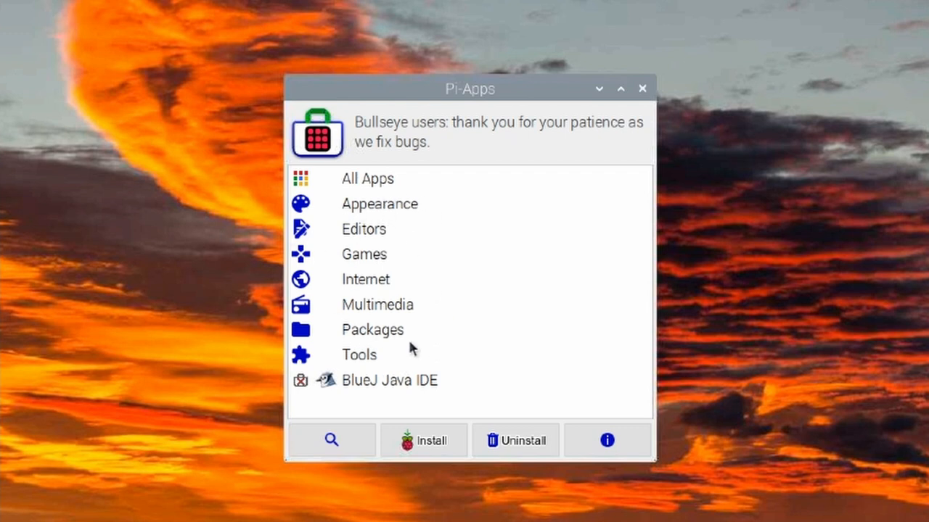
mouse_move(415, 310)
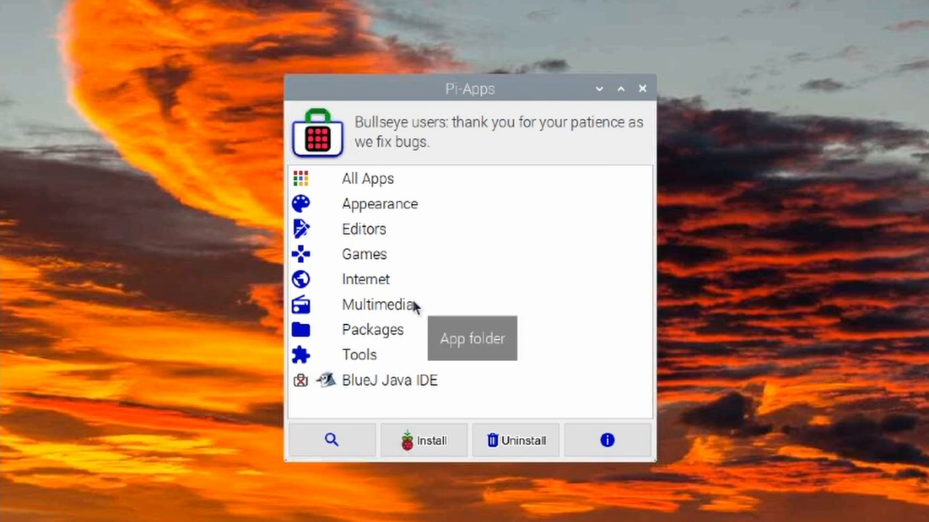
mouse_move(471, 356)
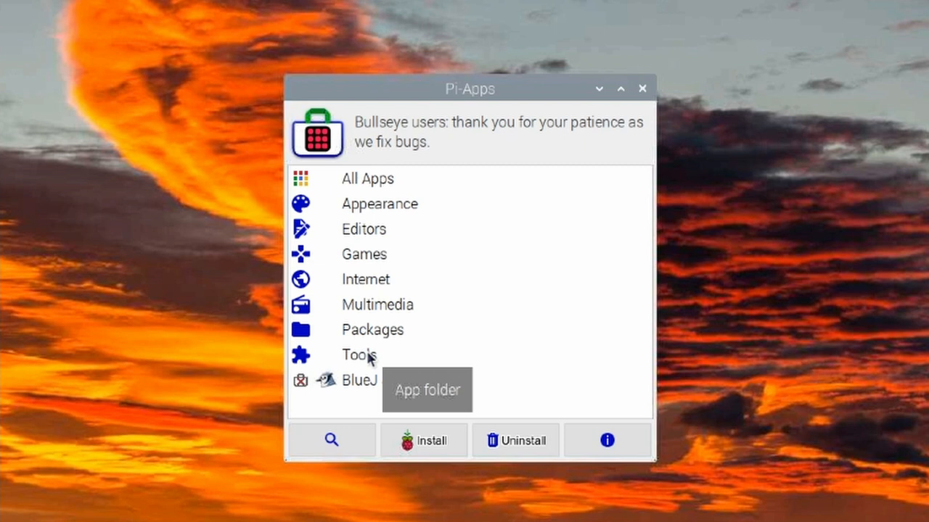
Step: Open the Tools category and scroll its app list to find VeraCrypt
click(358, 355)
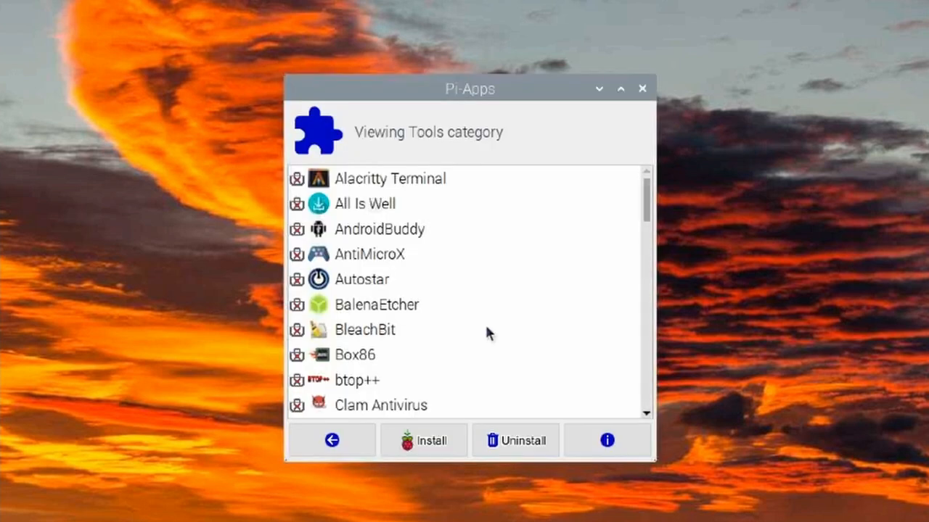
scroll(down, 3)
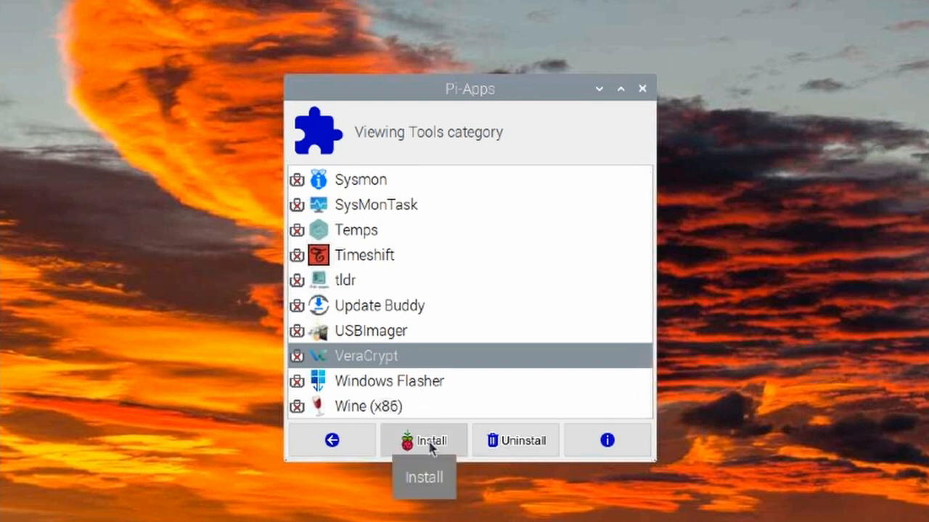
Step: Install VeraCrypt from Pi-Apps until the log reports it installed successfully
click(424, 441)
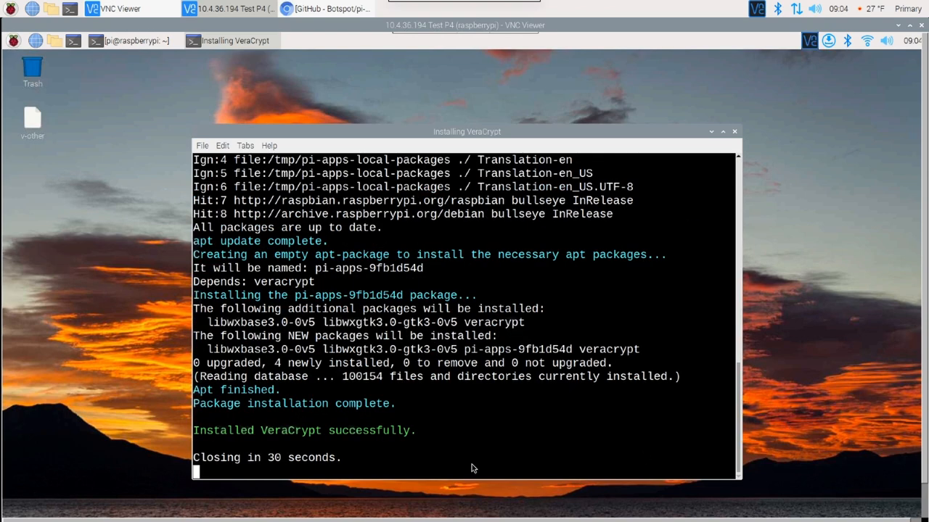
mouse_move(328, 433)
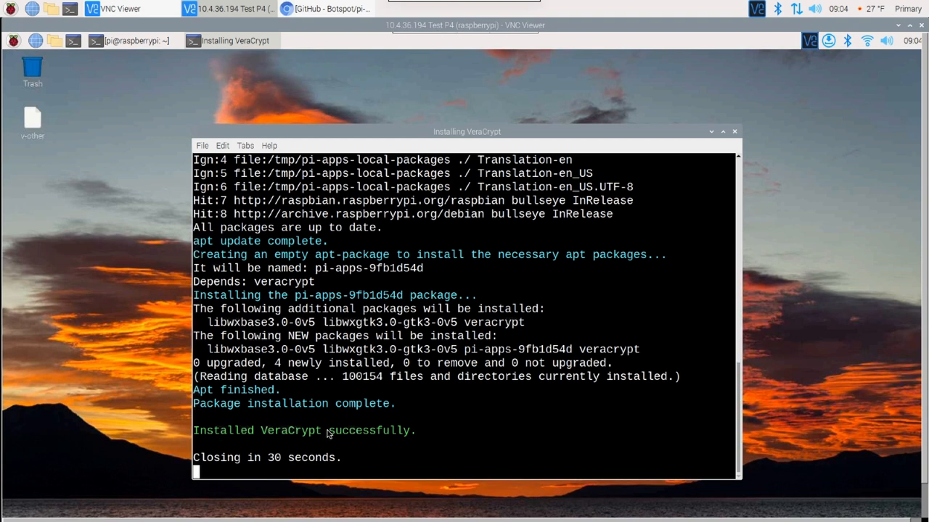
mouse_move(271, 435)
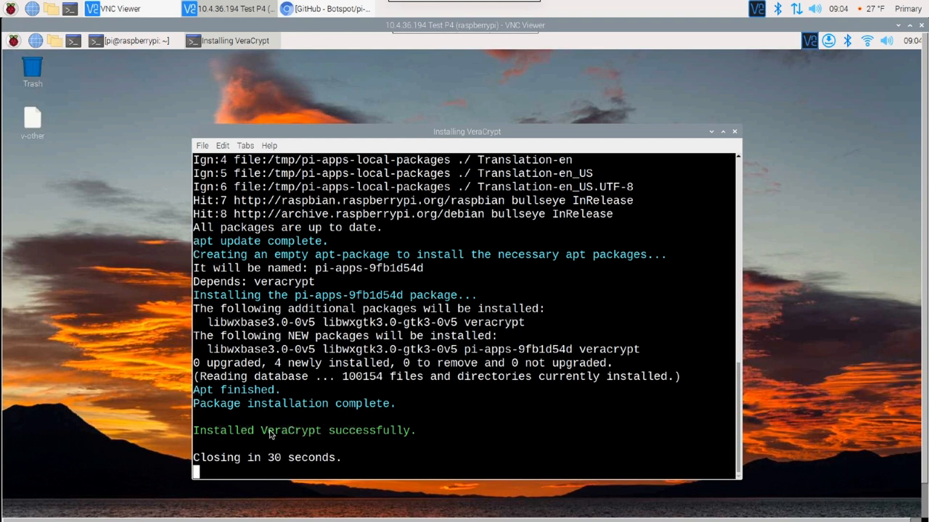
mouse_move(223, 446)
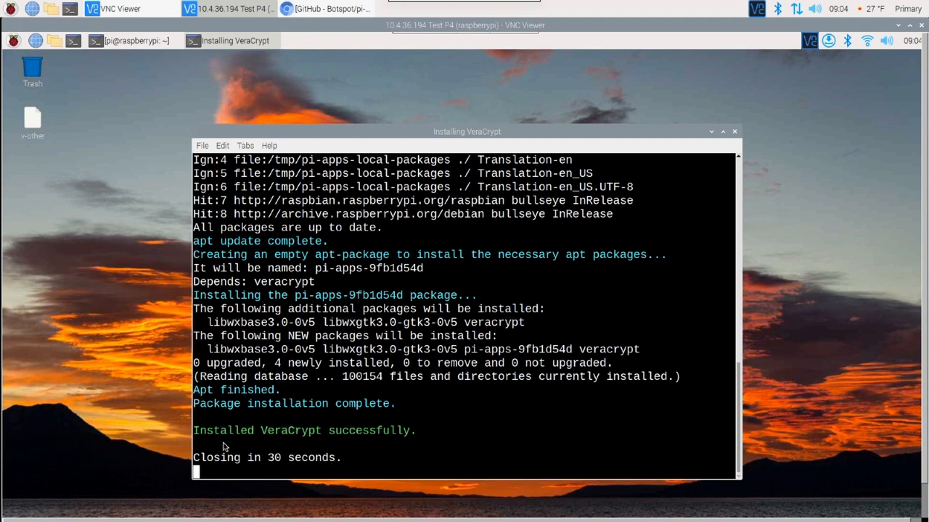
mouse_move(290, 469)
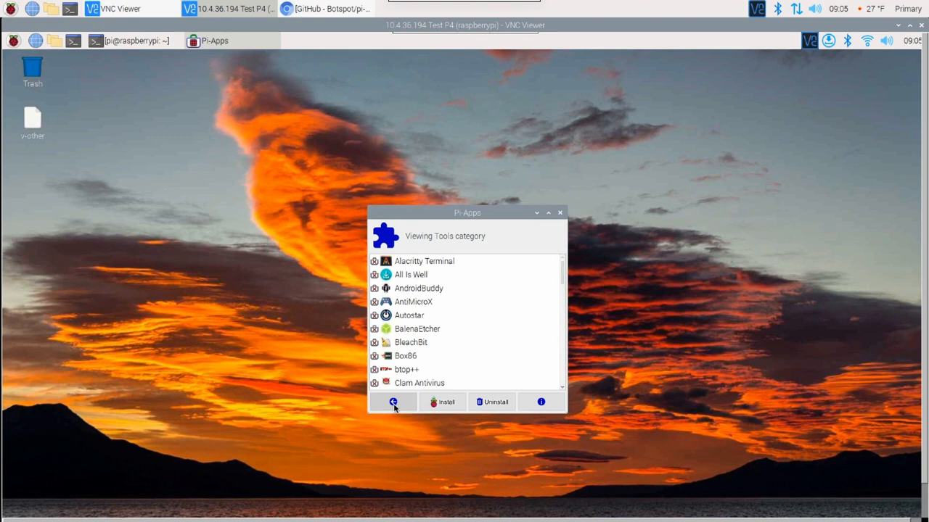
Step: Return to the categories, then open and scroll the Multimedia app list
click(393, 402)
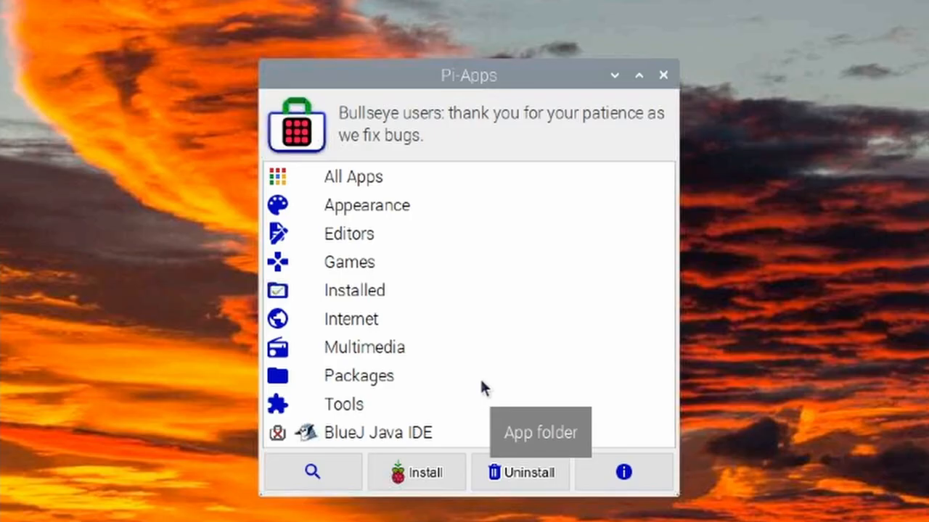
mouse_move(377, 216)
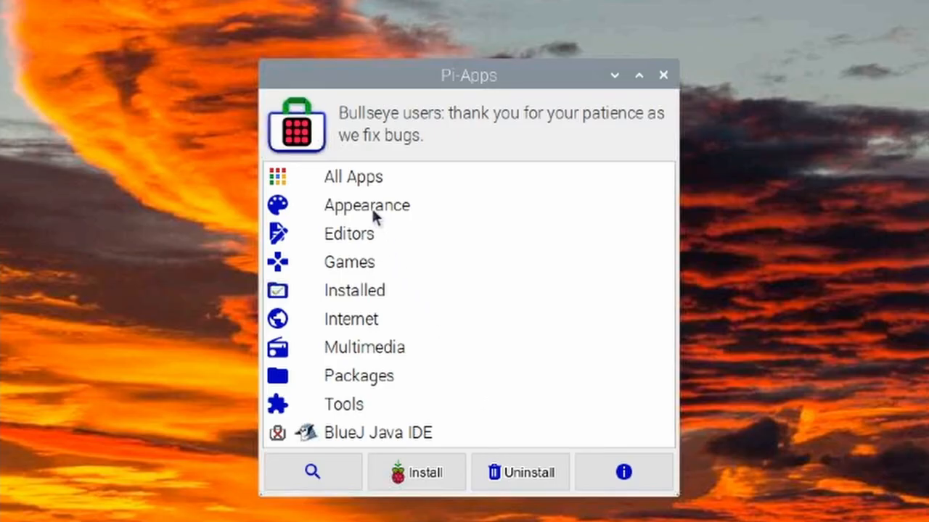
mouse_move(378, 214)
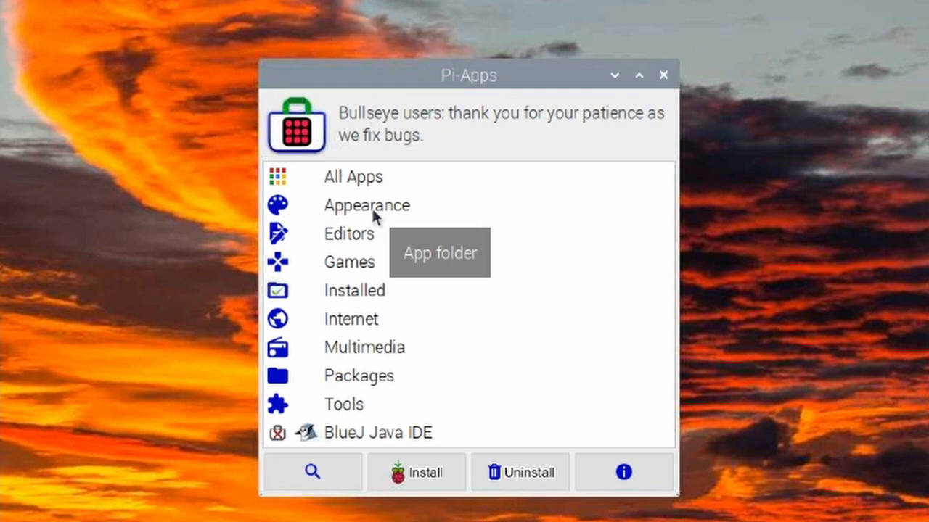
mouse_move(443, 134)
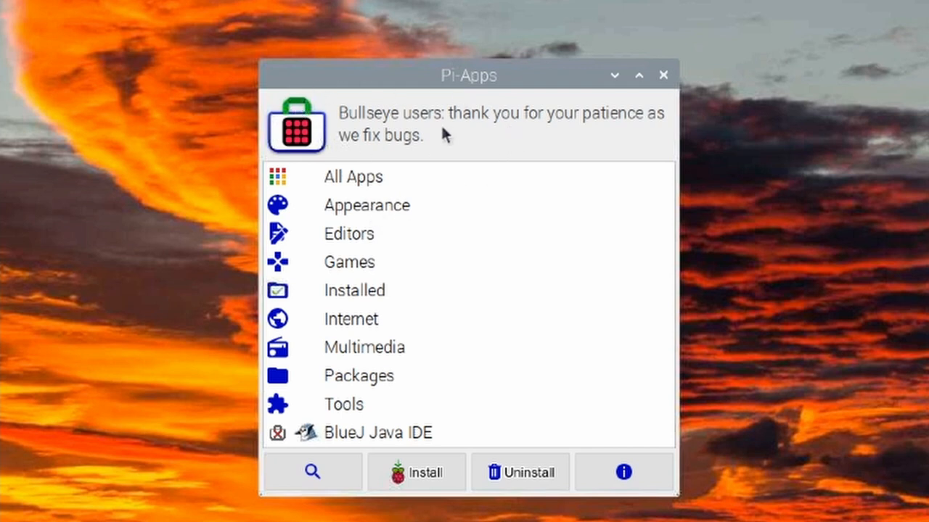
mouse_move(473, 123)
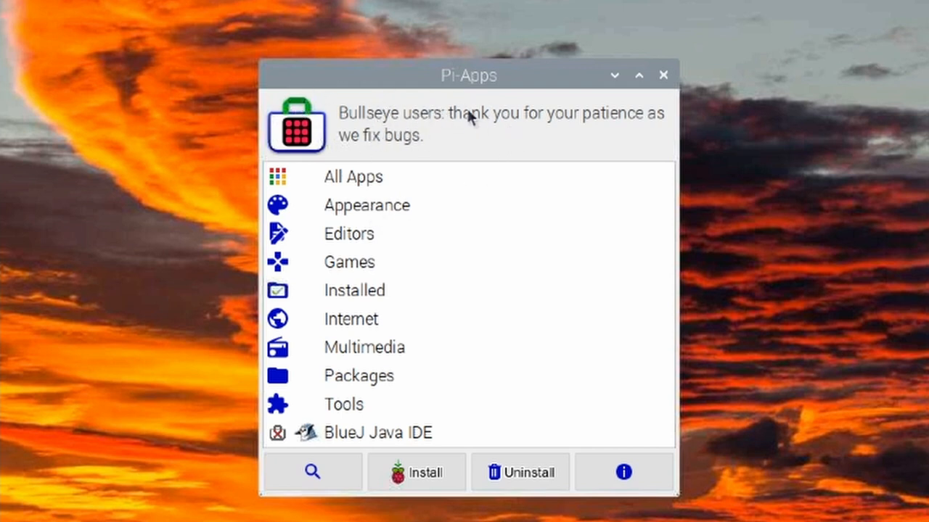
mouse_move(458, 140)
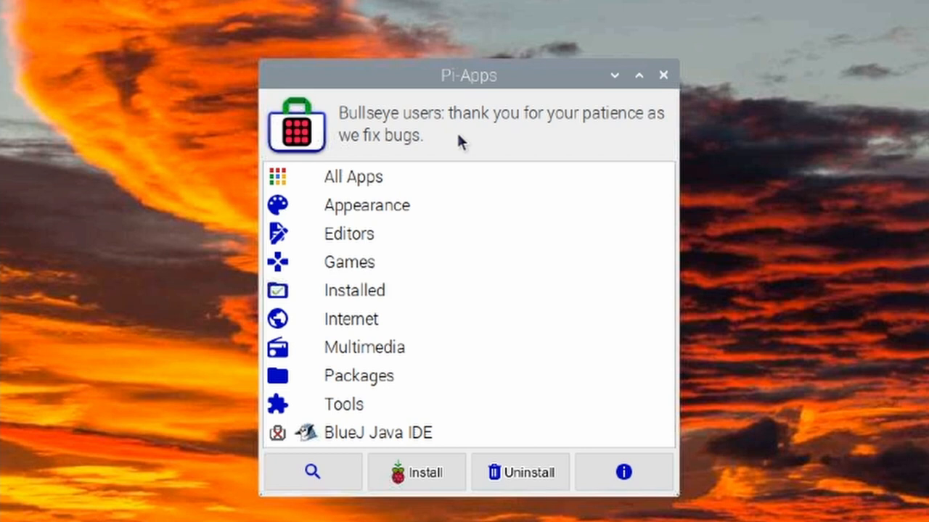
mouse_move(370, 386)
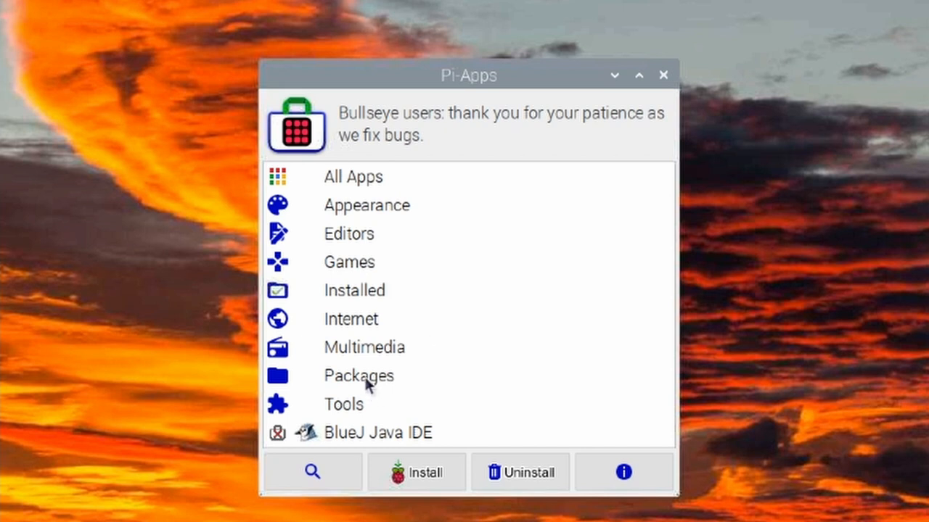
mouse_move(366, 355)
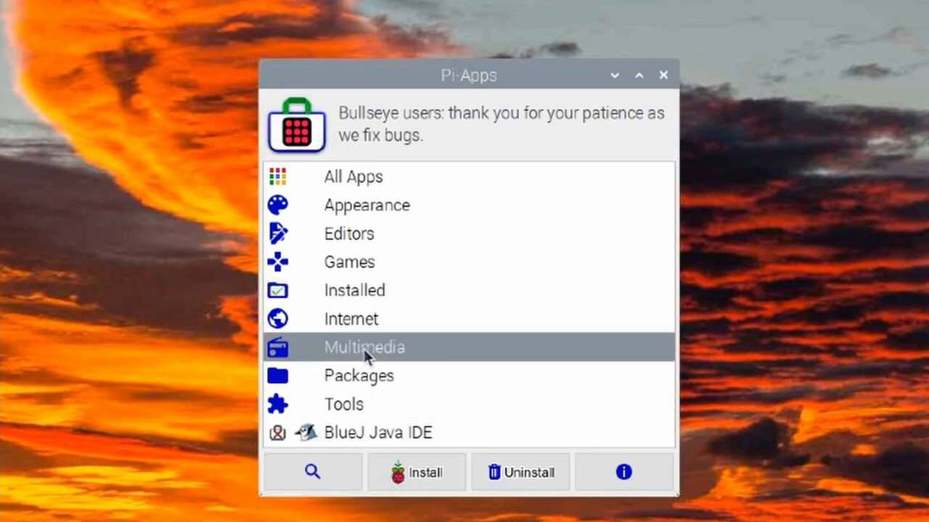
click(363, 348)
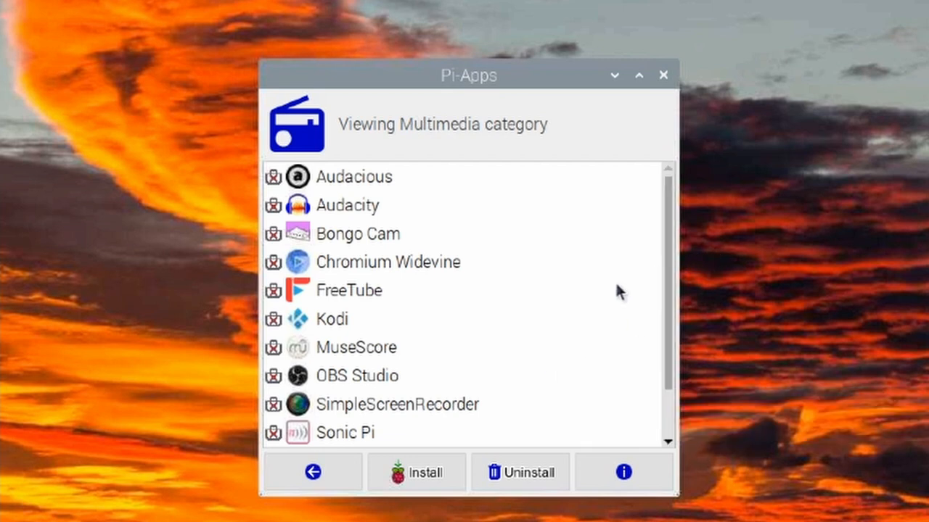
scroll(down, 3)
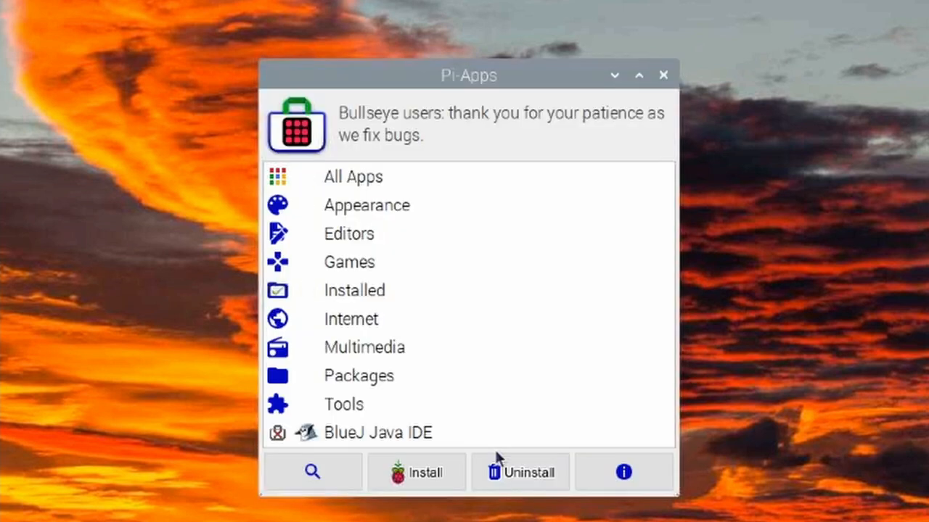
mouse_move(515, 424)
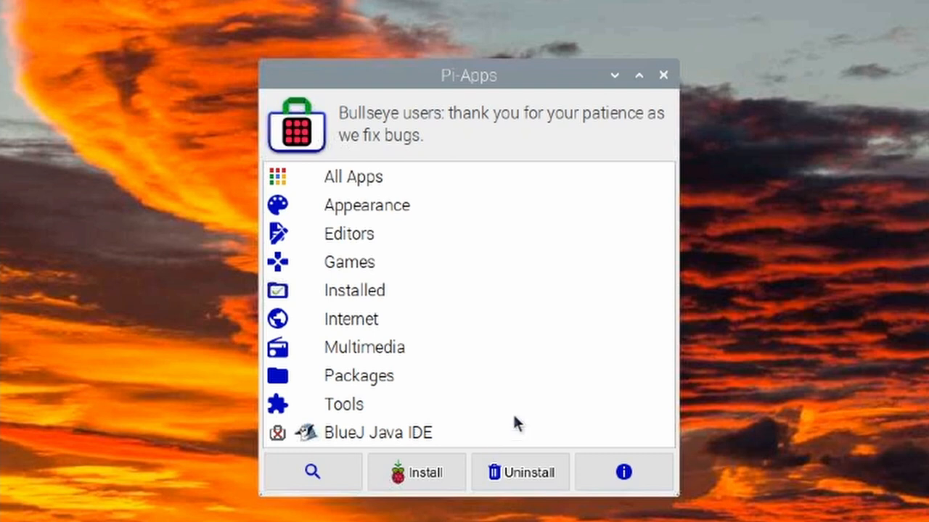
mouse_move(340, 328)
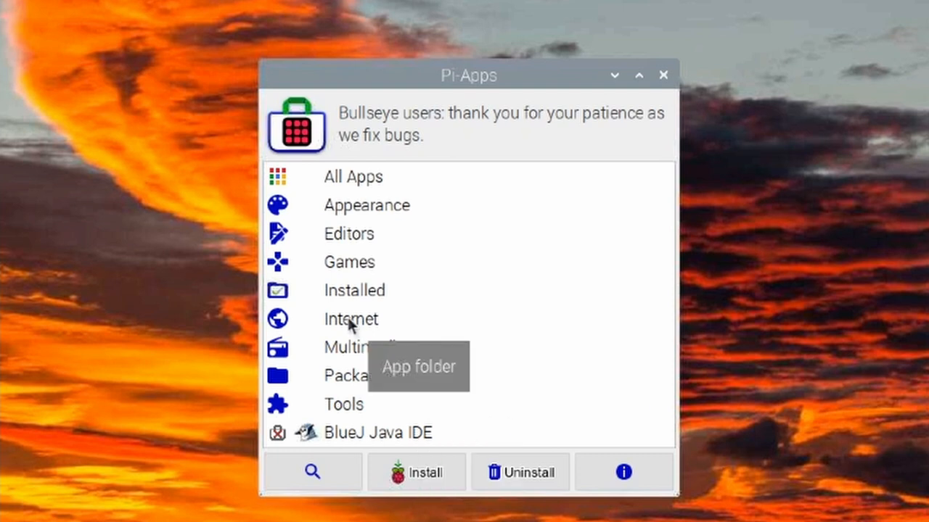
click(350, 319)
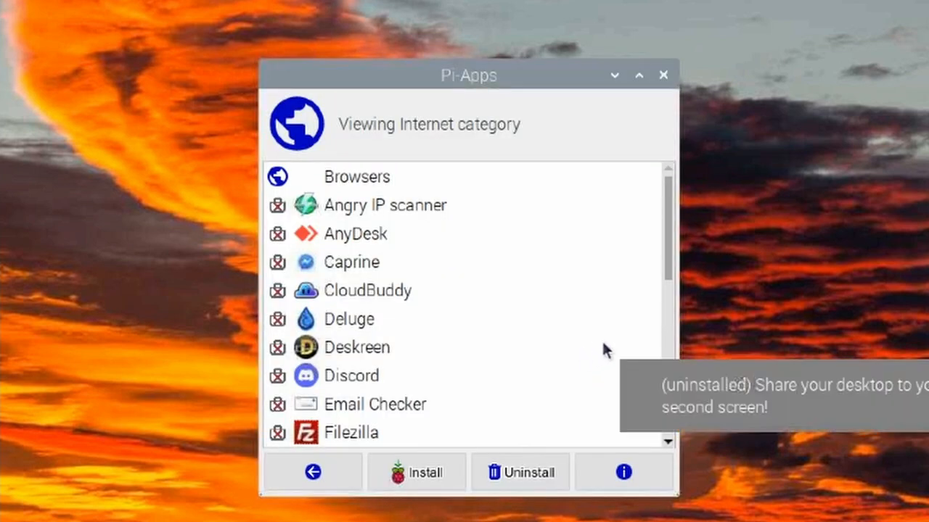
scroll(down, 3)
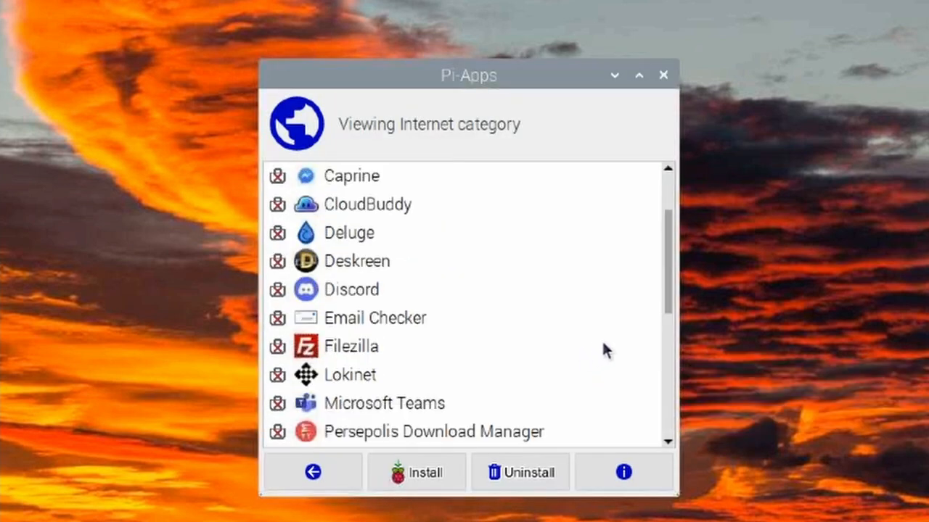
scroll(down, 3)
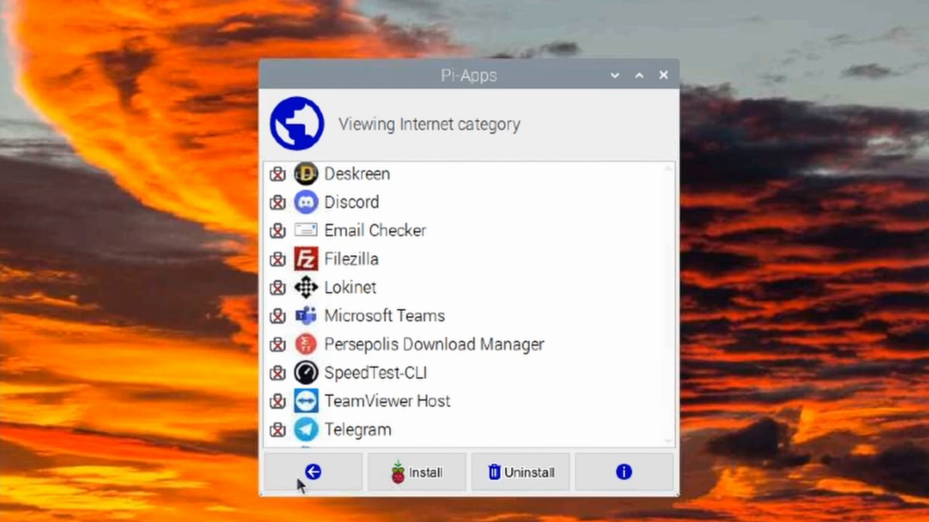
click(314, 473)
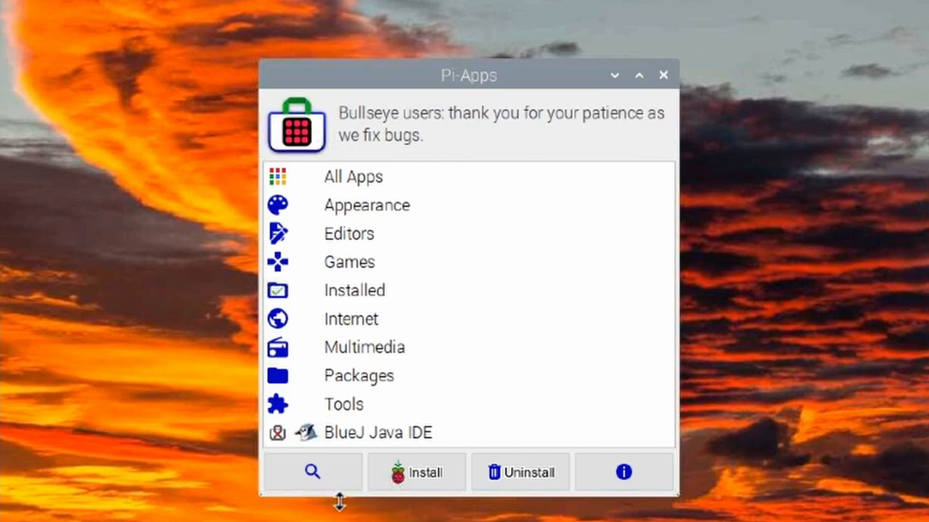
mouse_move(471, 203)
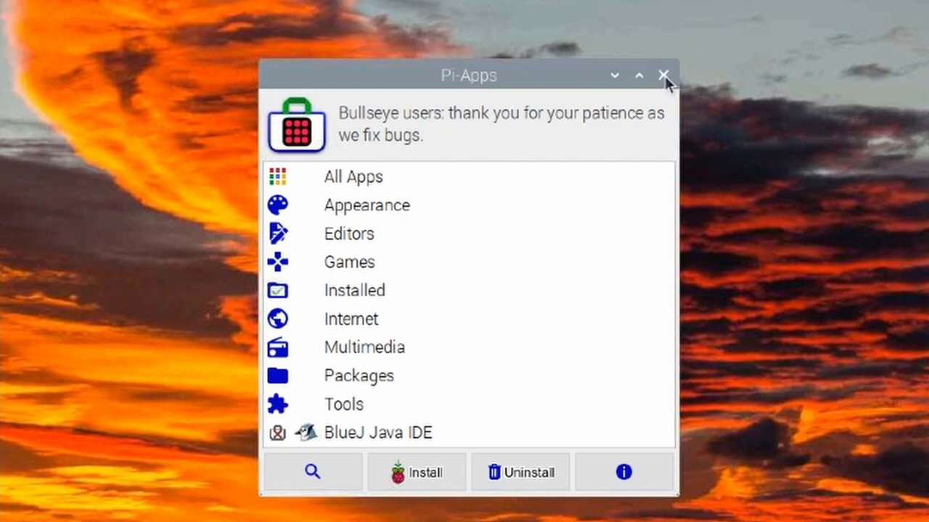
Step: Close Pi-Apps and launch VeraCrypt from the Accessories menu
click(659, 74)
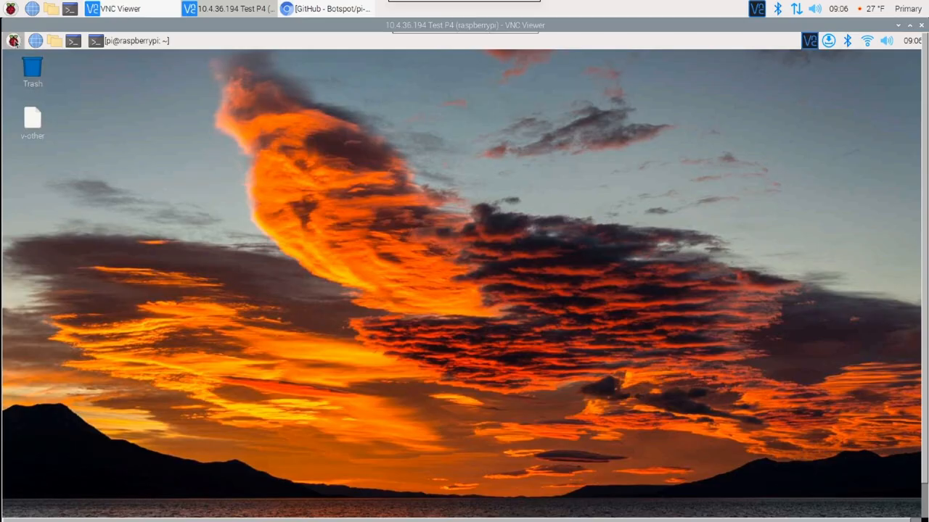
click(12, 41)
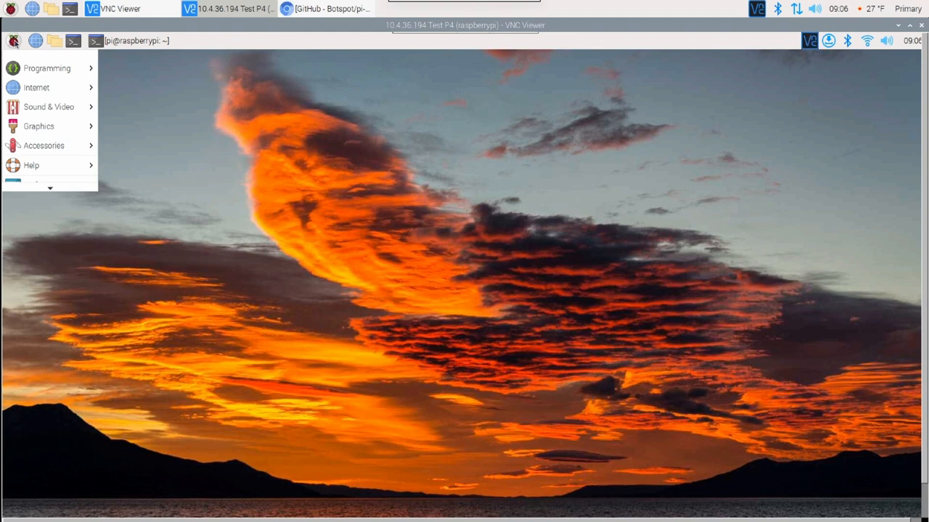
mouse_move(53, 148)
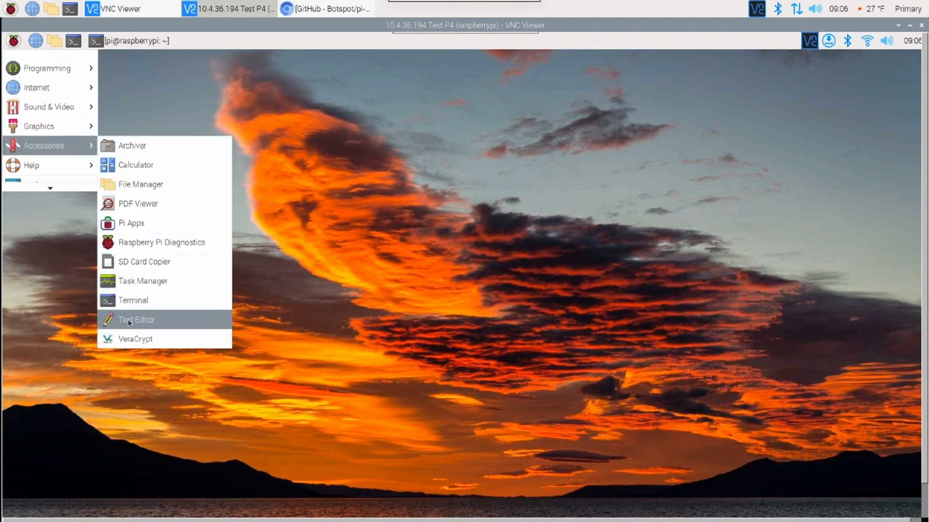
click(136, 339)
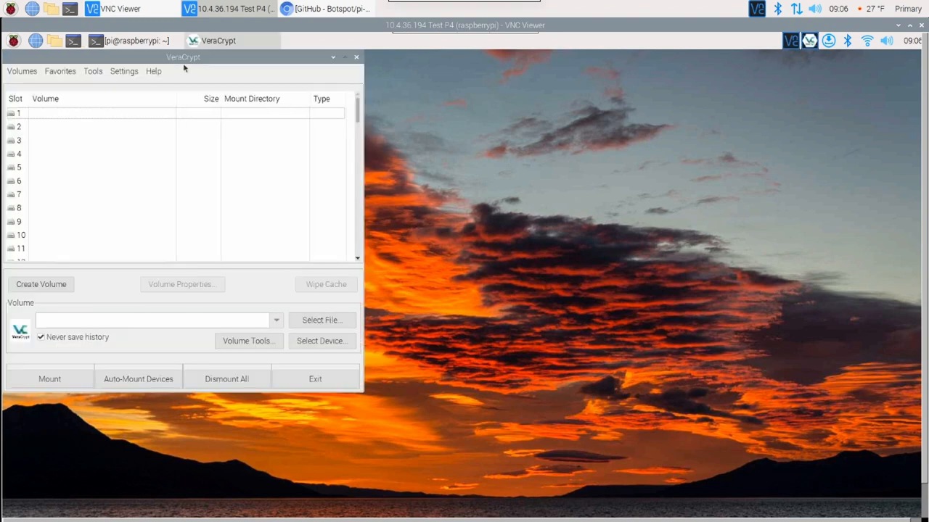
Step: Move the VeraCrypt window to the centre of the screen
drag(183, 56, 339, 80)
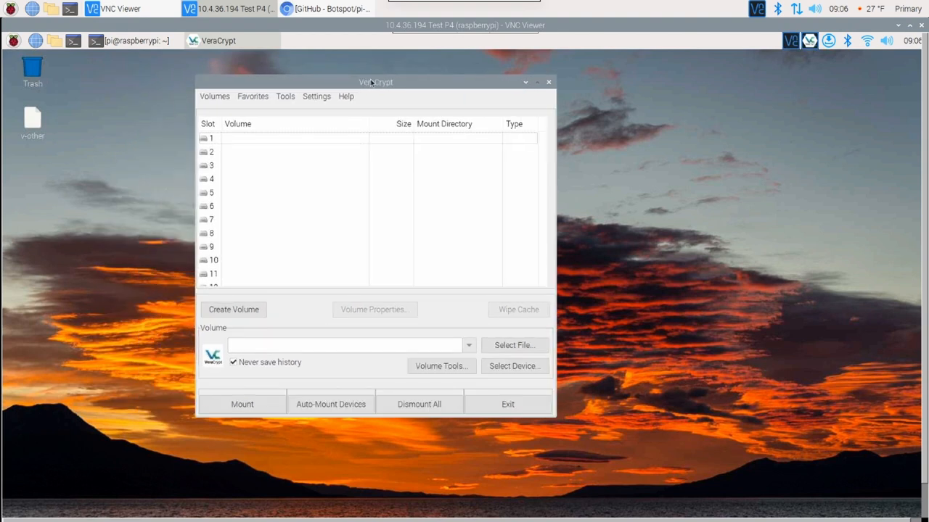
mouse_move(259, 52)
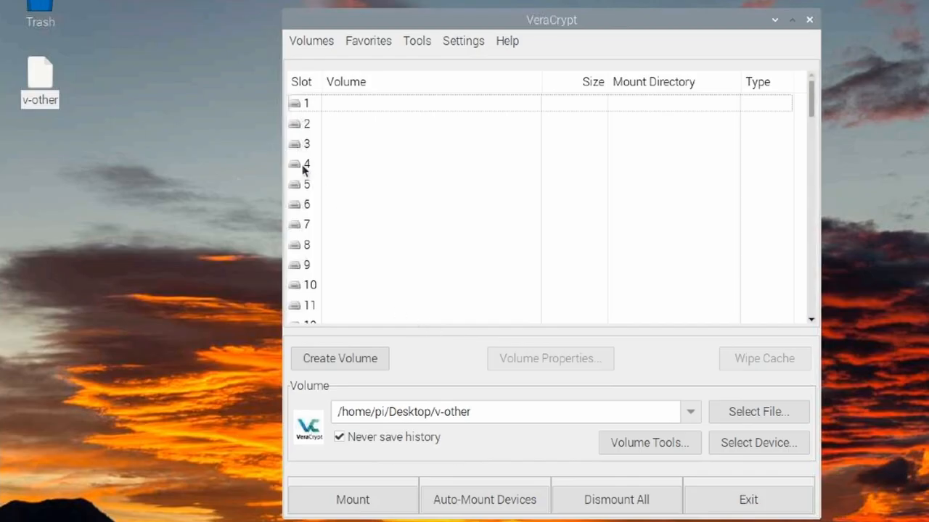
mouse_move(292, 212)
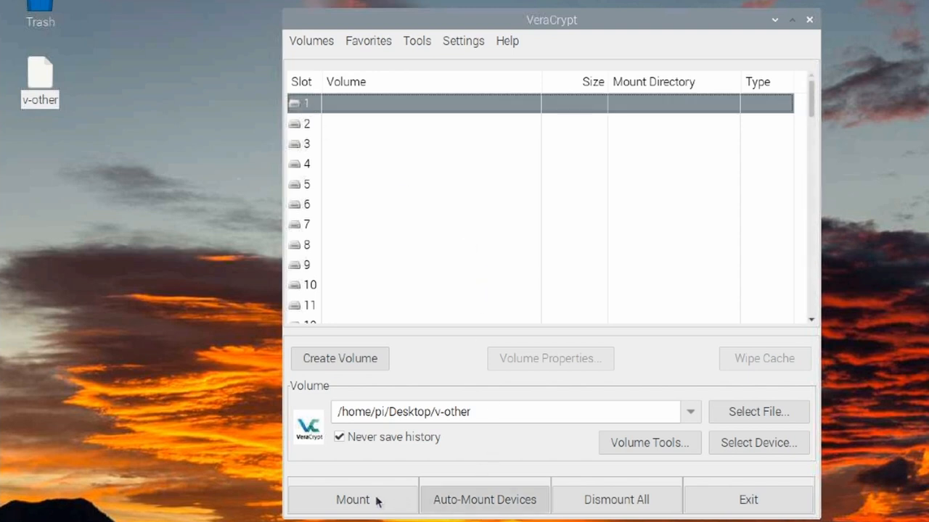
Step: Mount the v-other container and submit its password
click(354, 499)
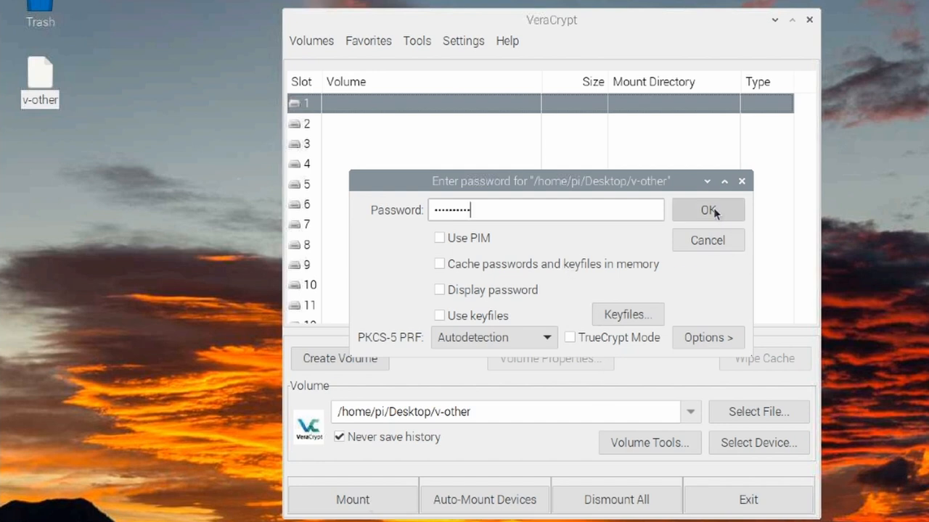
click(707, 210)
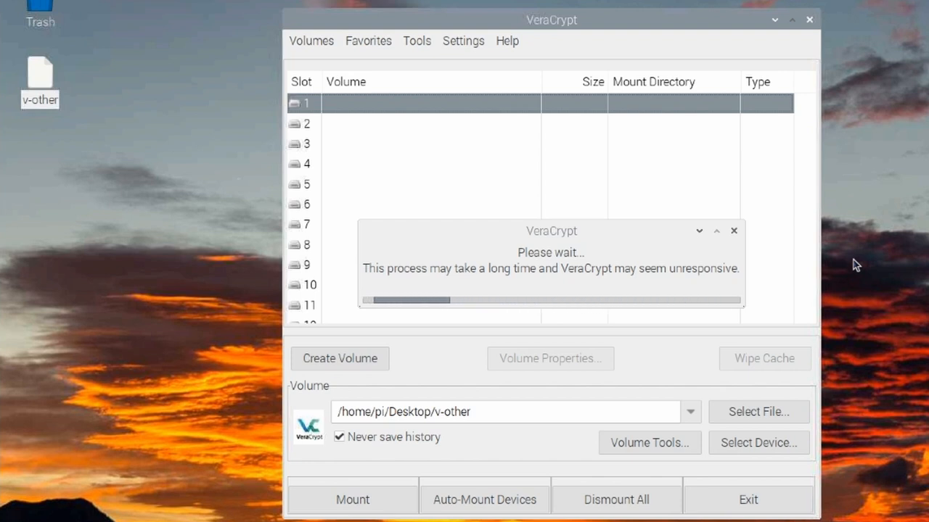
Step: Confirm v-other is mounted in slot 1 as a 3.0 GiB volume at /media/veracrypt1
click(352, 500)
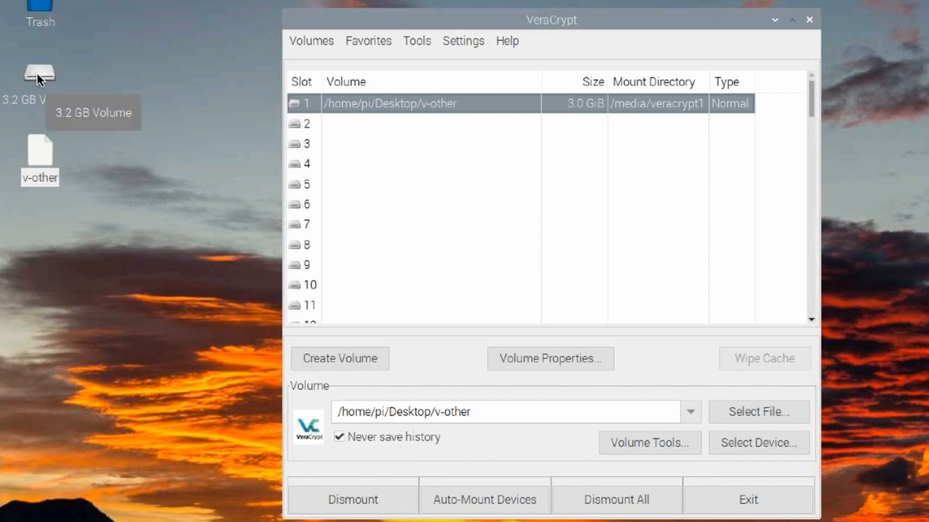
mouse_move(90, 128)
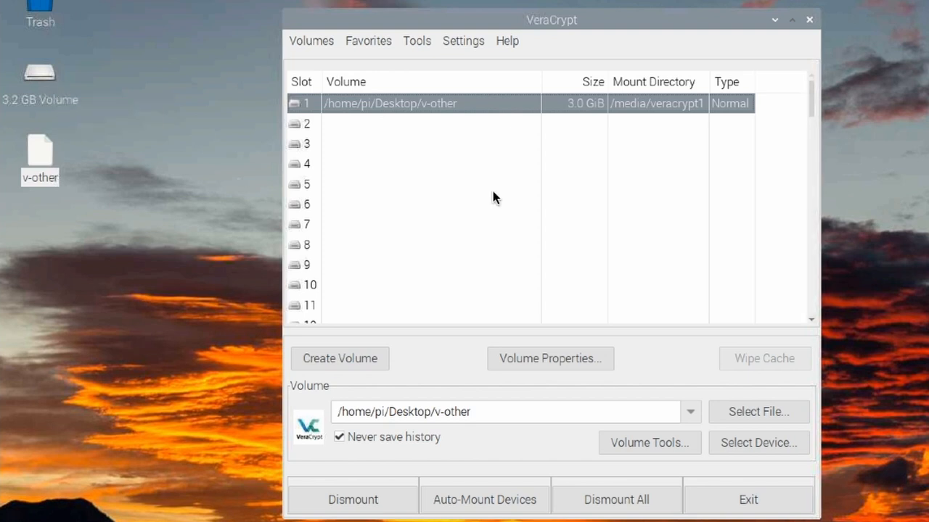
mouse_move(84, 141)
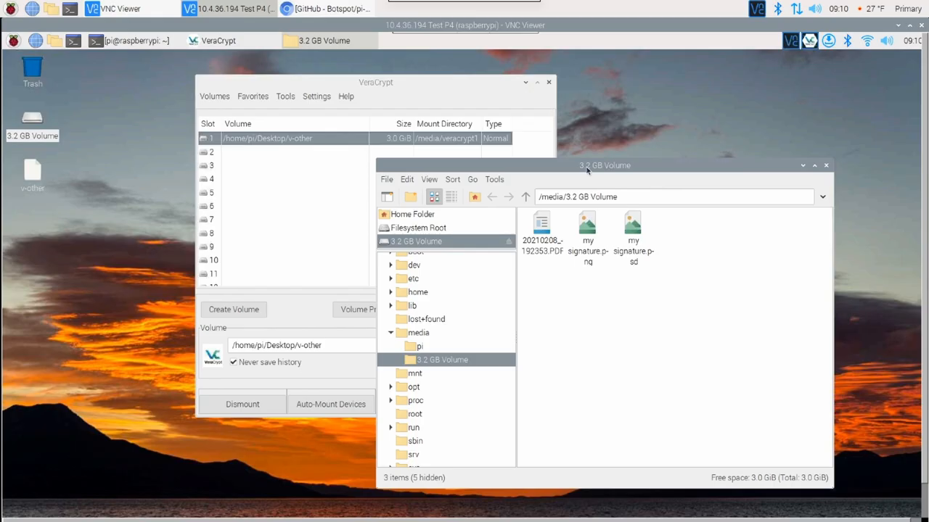
mouse_move(643, 329)
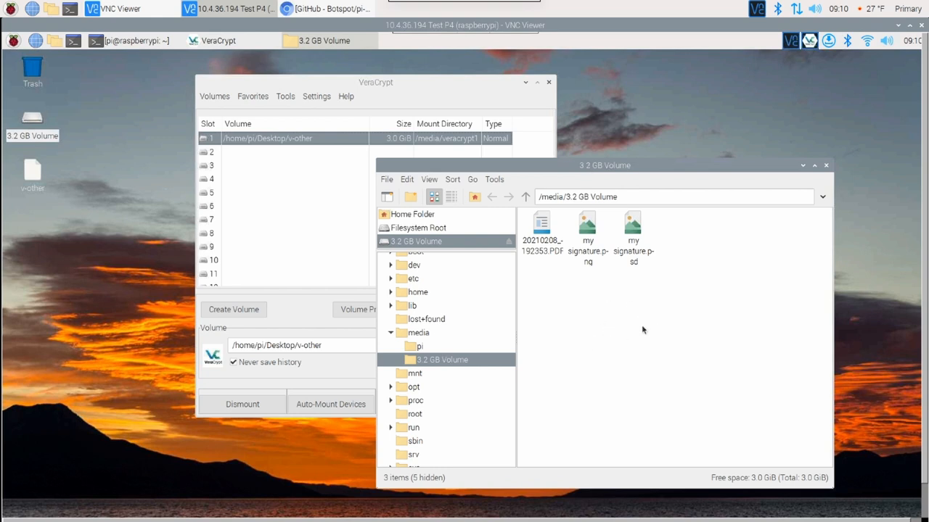
mouse_move(613, 309)
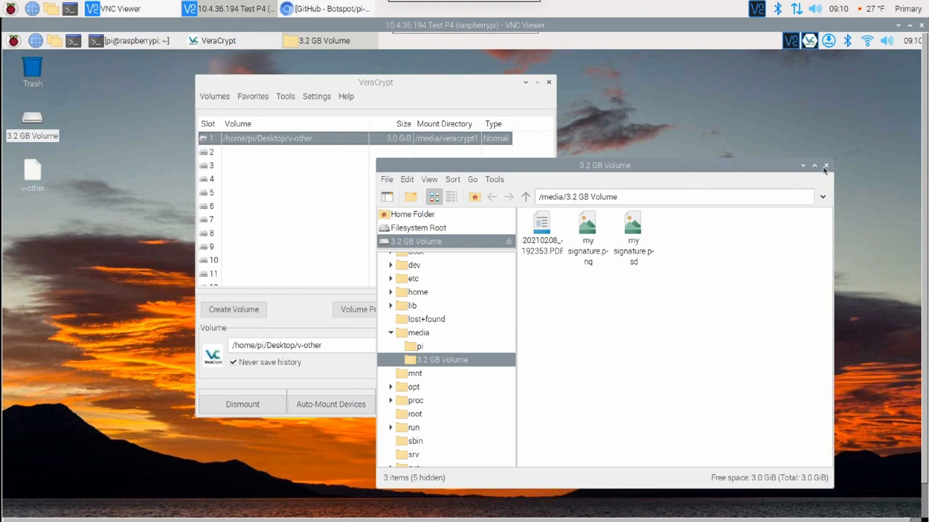
click(825, 166)
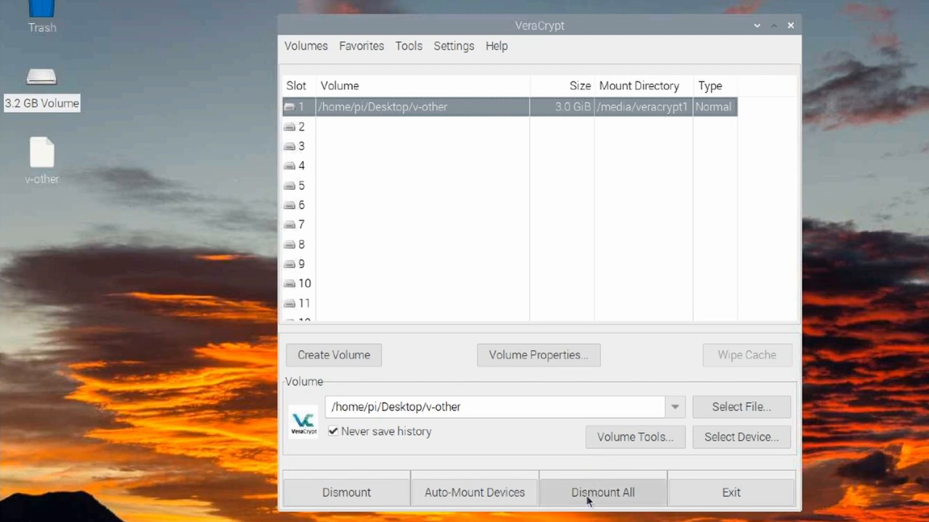
mouse_move(595, 502)
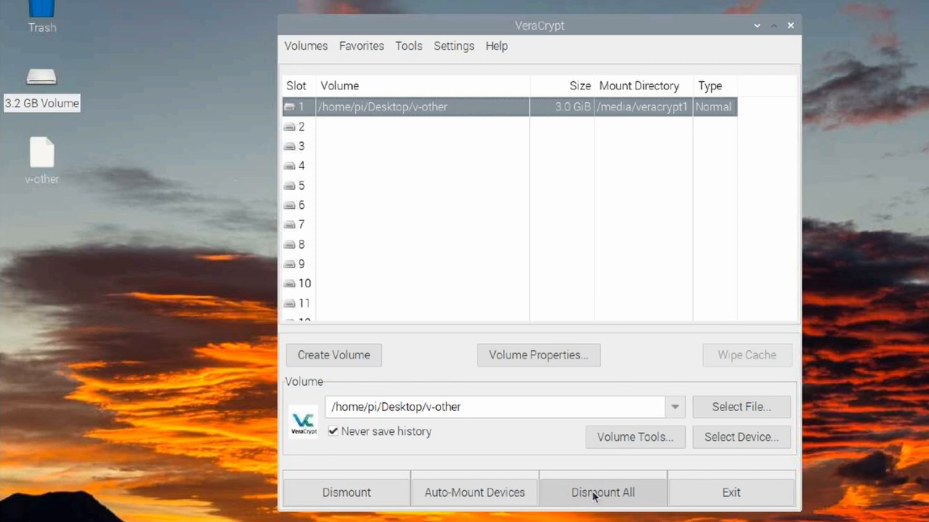
Step: Dismount all VeraCrypt volumes, emptying slot 1 and removing the 3.2 GB desktop drive
click(602, 491)
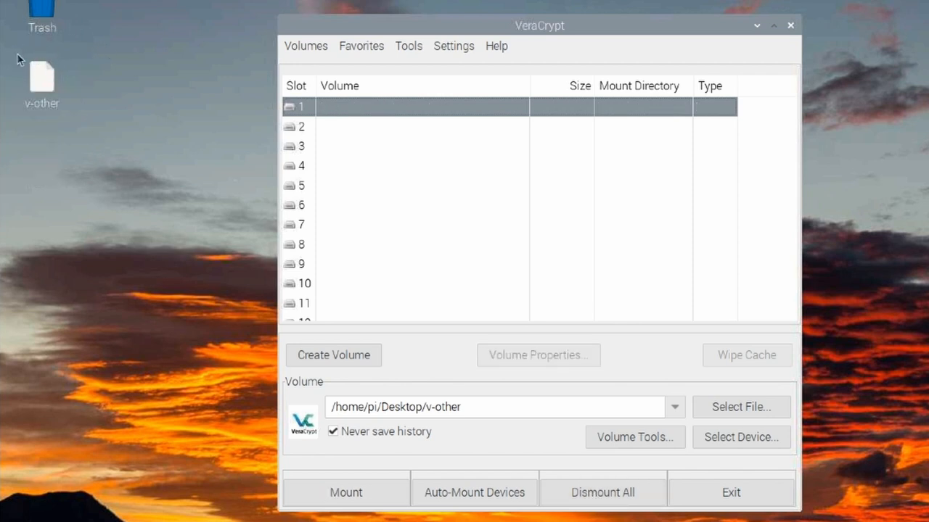
mouse_move(38, 58)
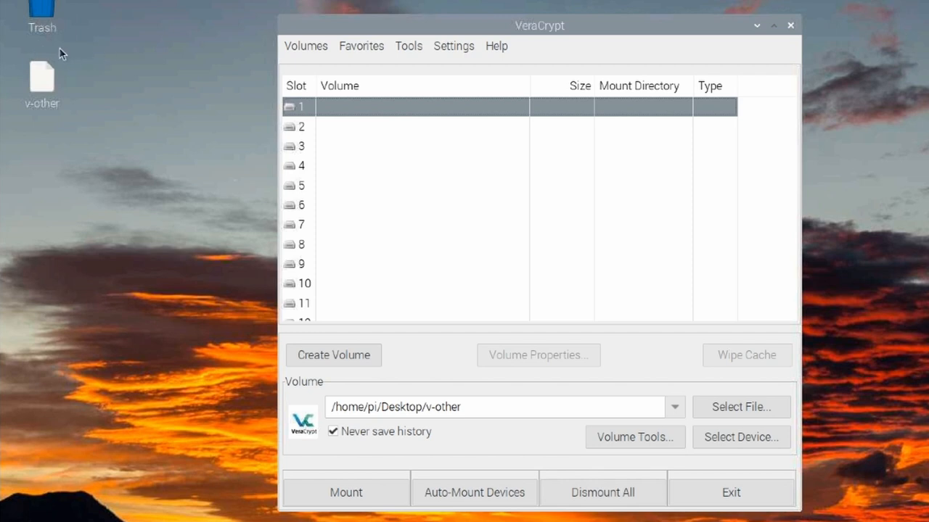
mouse_move(61, 87)
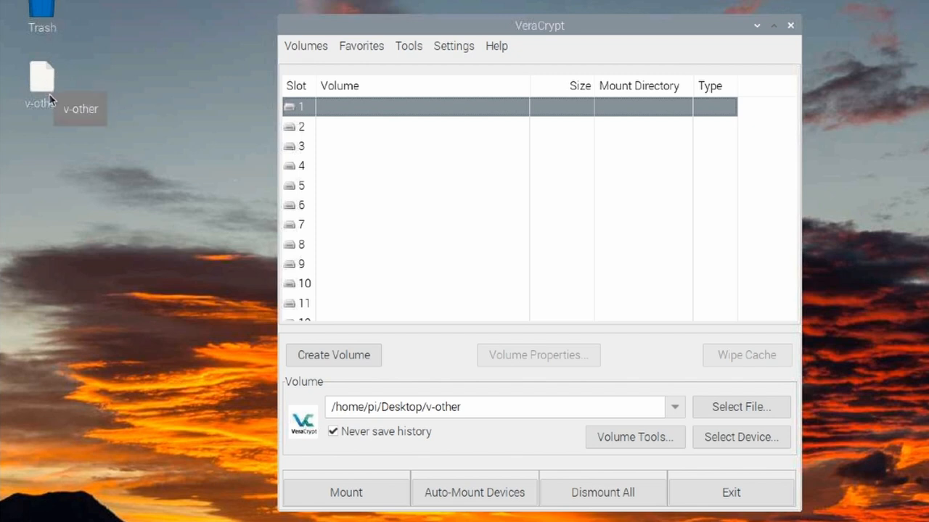
mouse_move(82, 139)
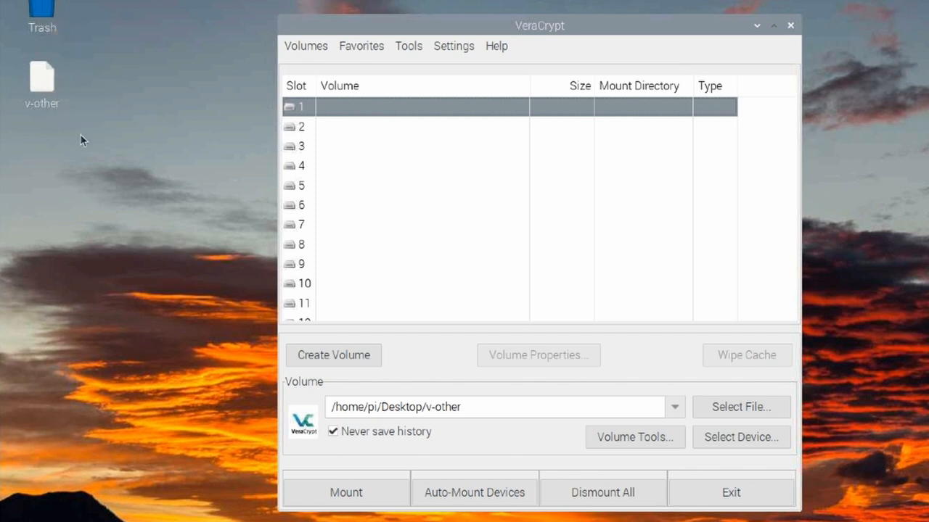